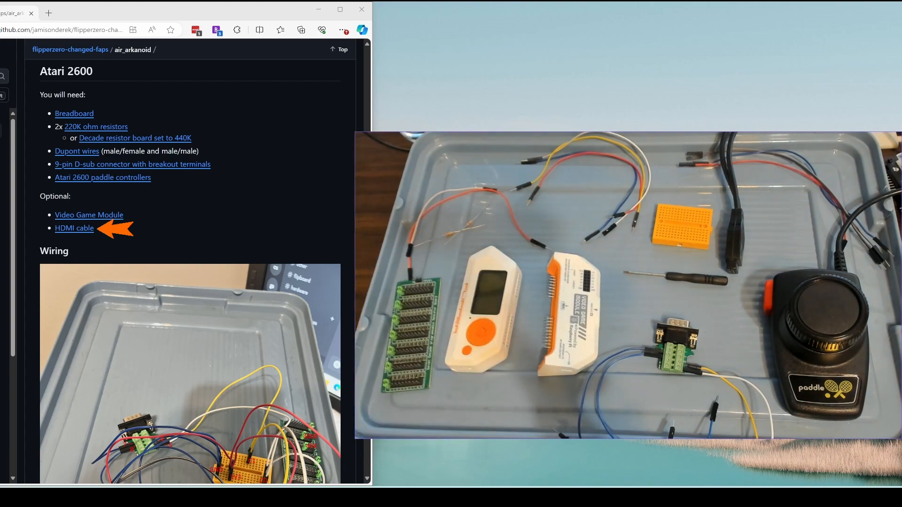
- Copy the OFFICIAL FIRMWARE (DEV BRANCH) build commands from the air_arkanoid readme
scroll(down, 3)
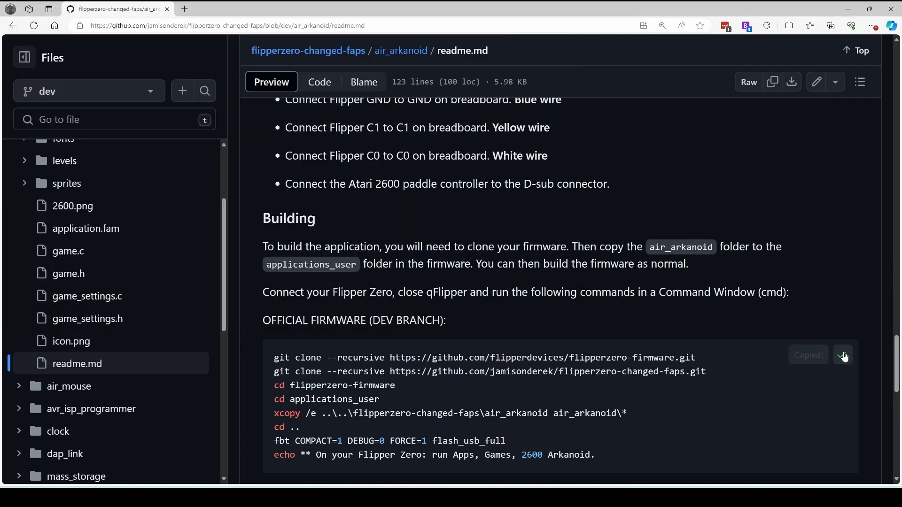
click(841, 355)
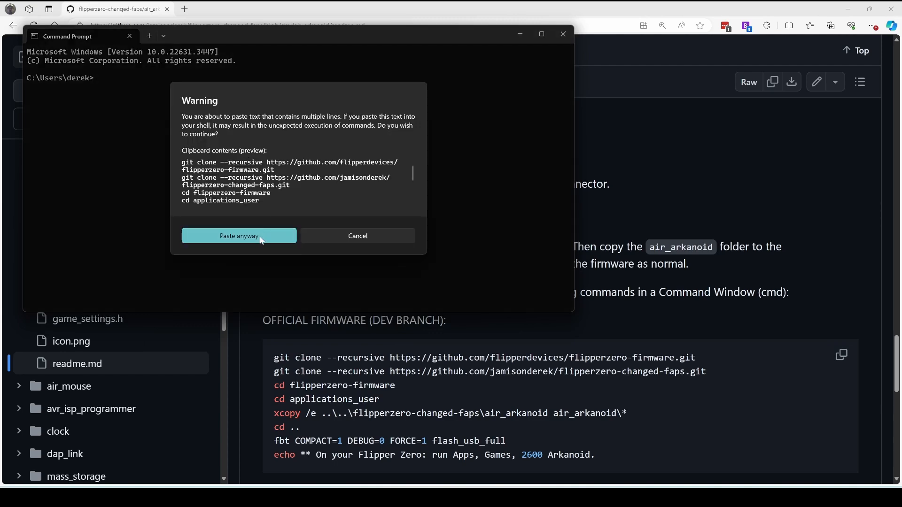
- Confirm 'Paste anyway' so the build commands run and the flipperzero-firmware clone starts
click(238, 236)
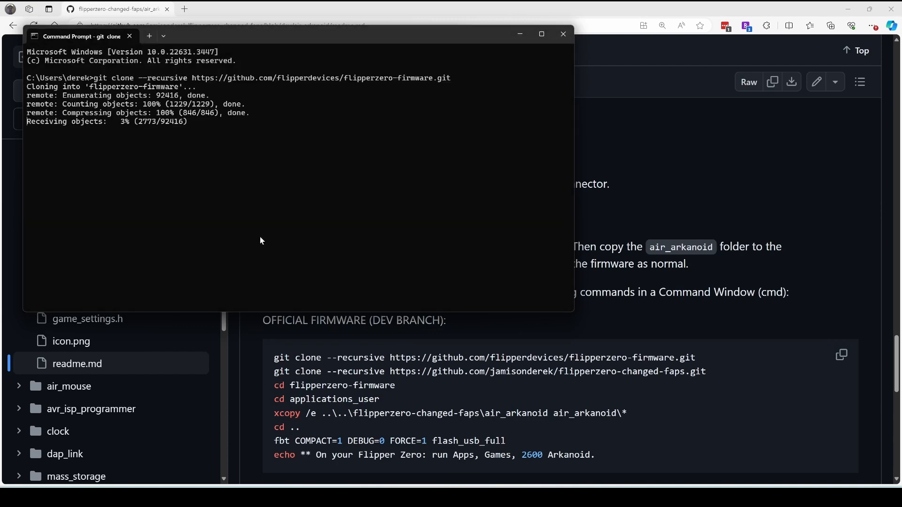